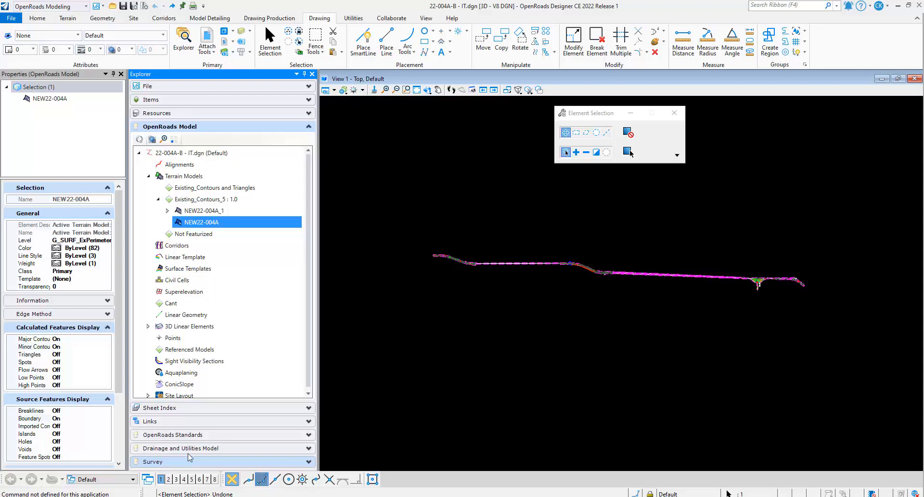
pyautogui.moveTo(504, 247)
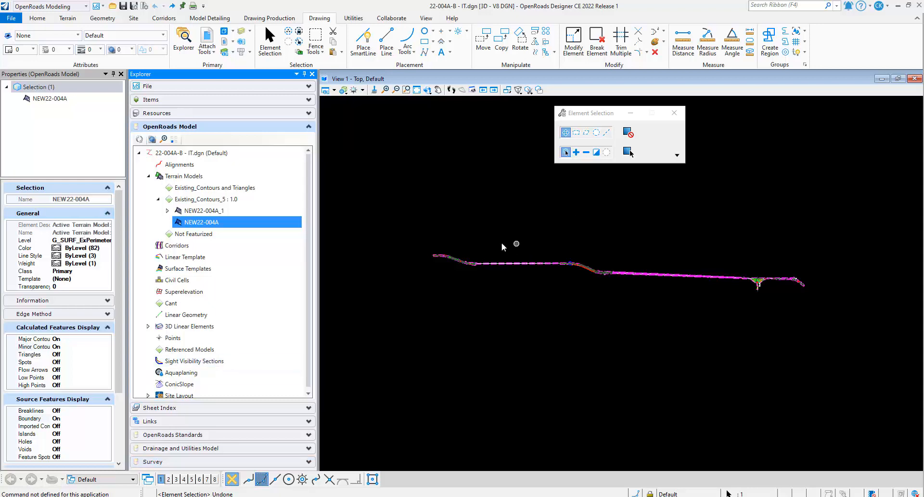
pyautogui.moveTo(540, 281)
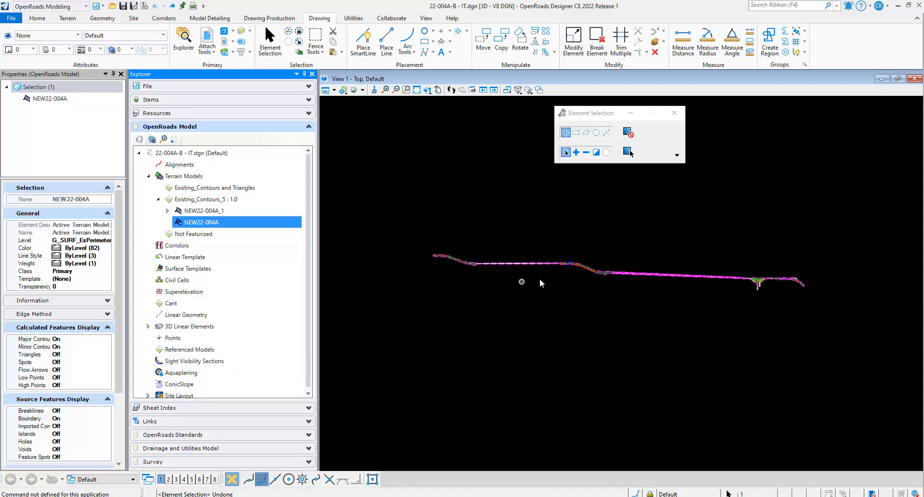
pyautogui.moveTo(594, 273)
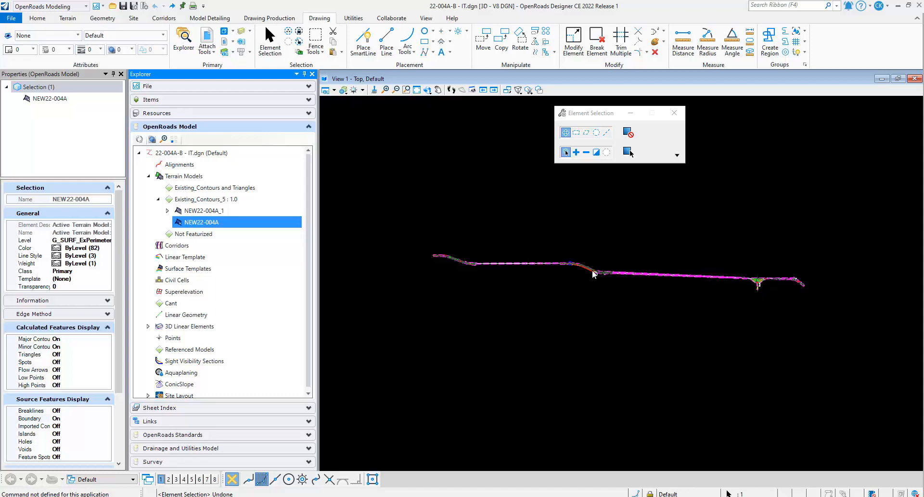
pyautogui.moveTo(806, 287)
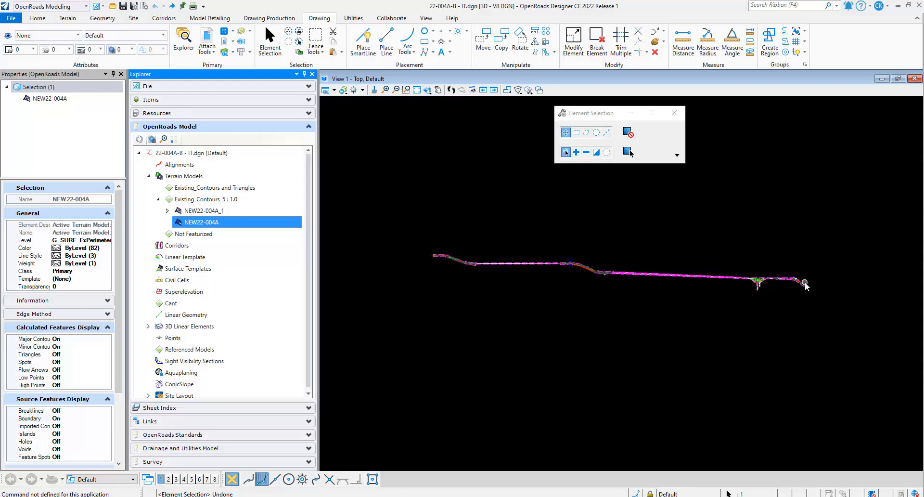
pyautogui.moveTo(477, 262)
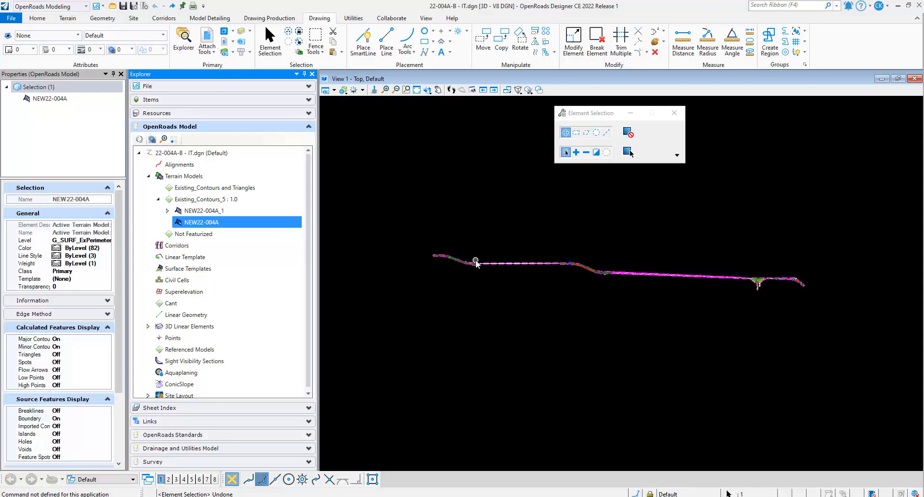
pyautogui.moveTo(468, 250)
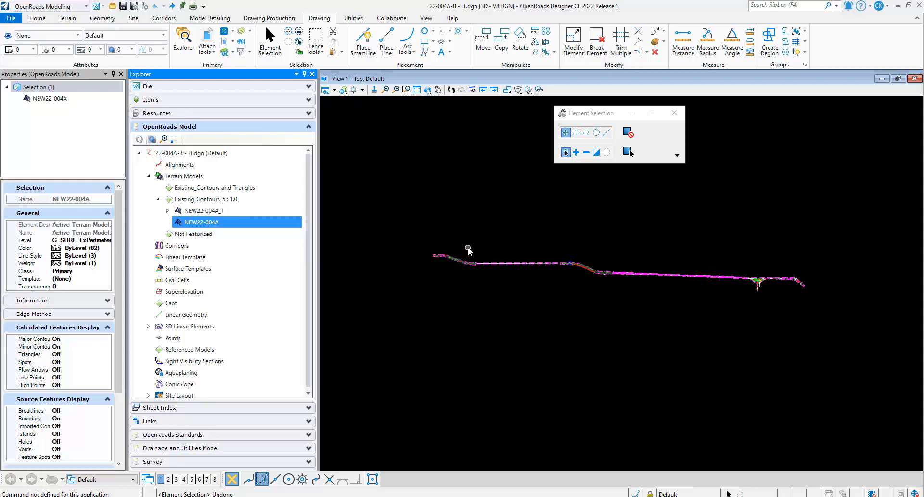
pyautogui.moveTo(441, 253)
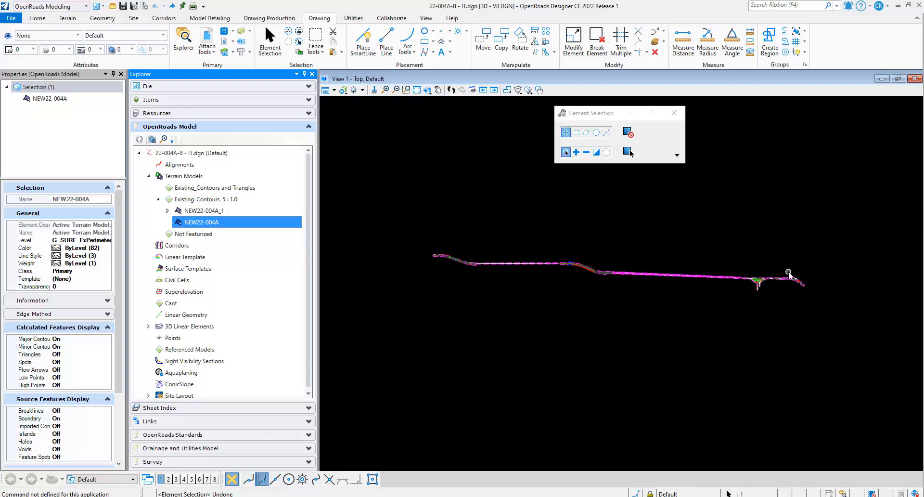
pyautogui.moveTo(492, 260)
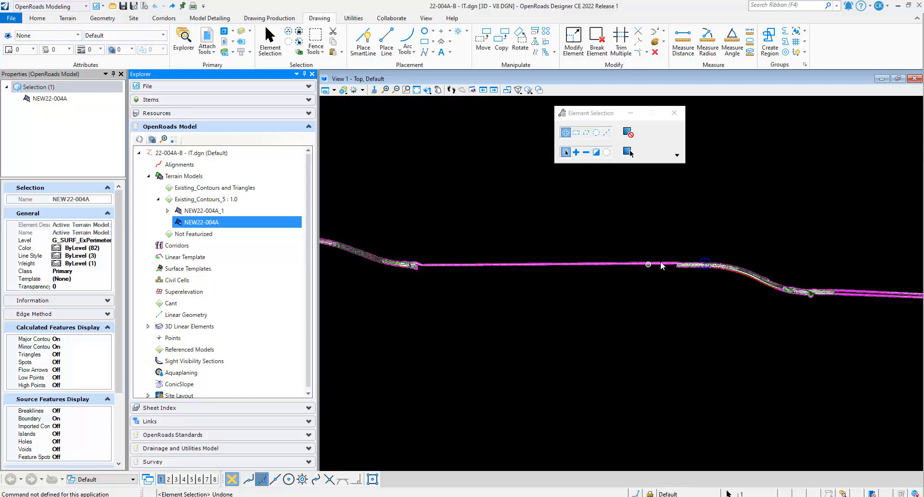
pyautogui.moveTo(499, 264)
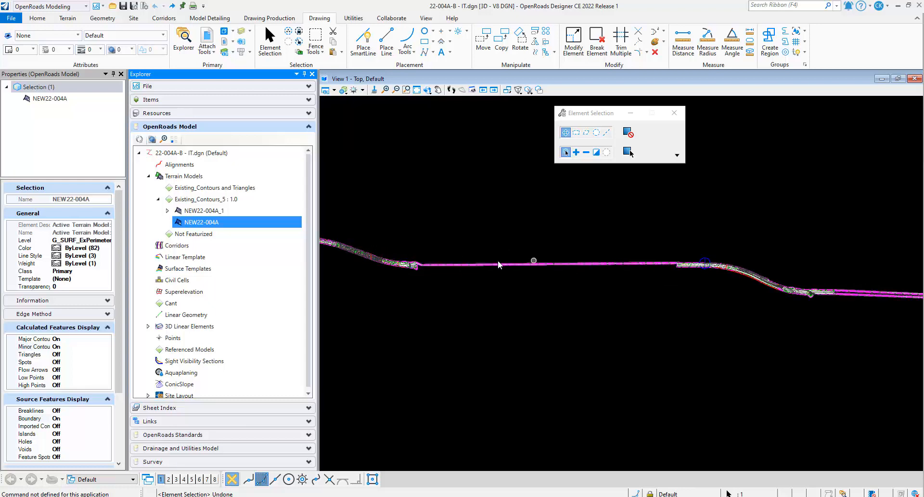
pyautogui.moveTo(604, 274)
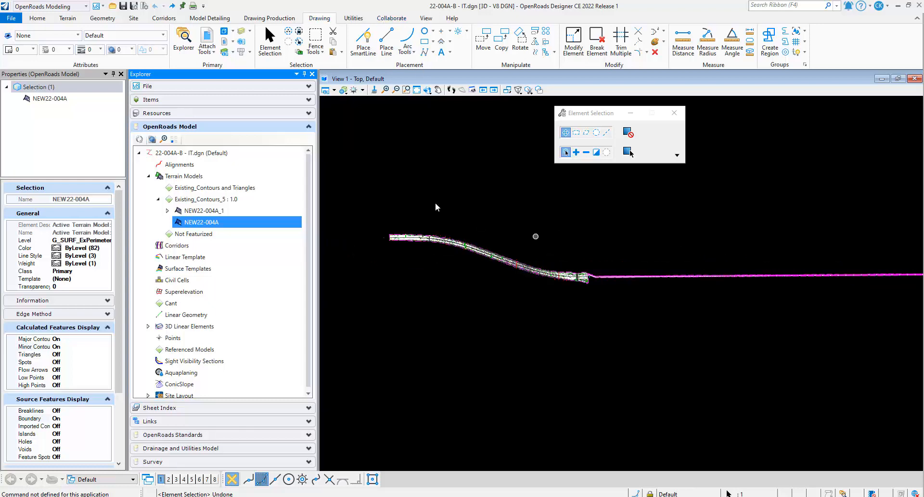
pyautogui.moveTo(394, 251)
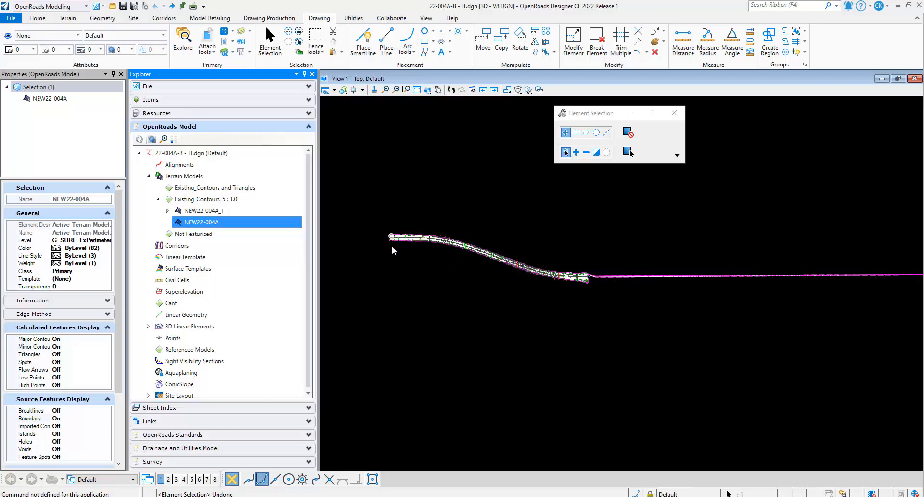
pyautogui.moveTo(548, 247)
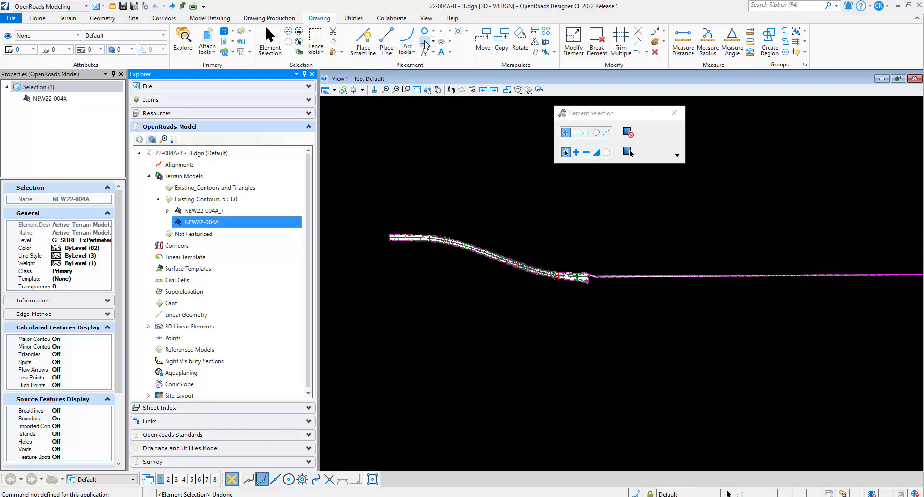
# Place a rectangular block around the curved terrain corridor and select it
pyautogui.click(423, 40)
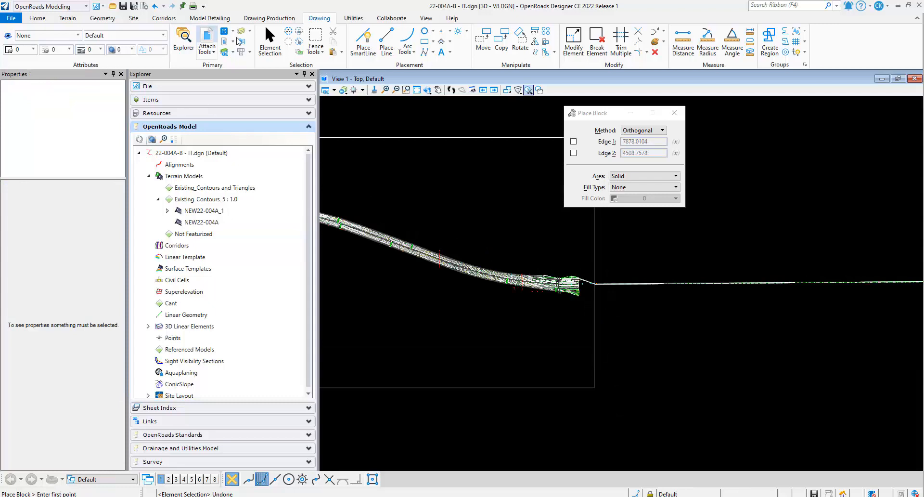
pyautogui.click(270, 41)
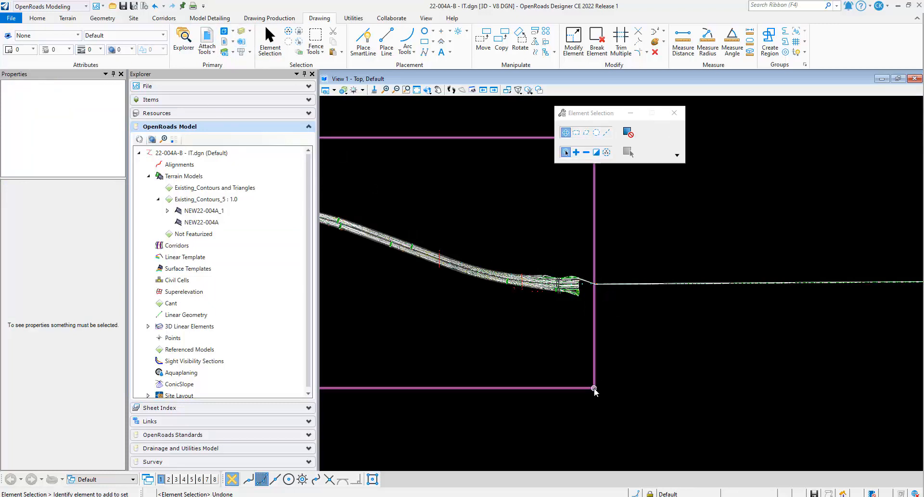
pyautogui.click(594, 383)
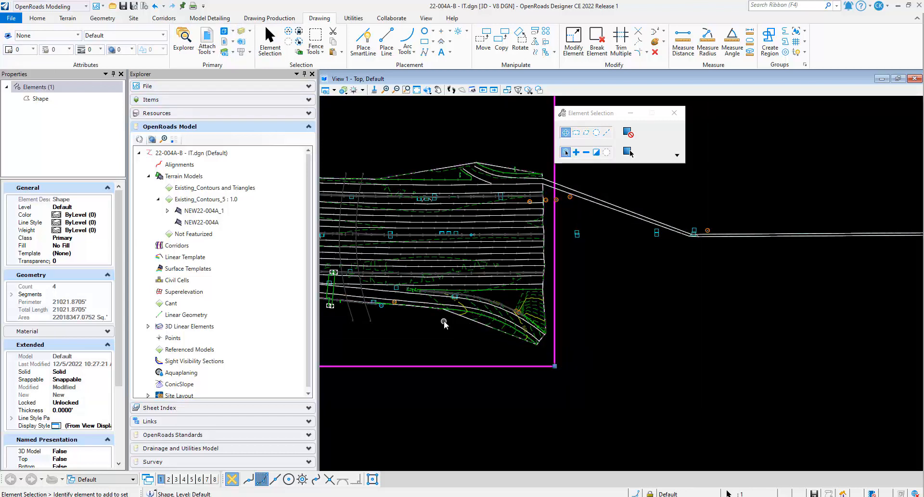
pyautogui.moveTo(511, 170)
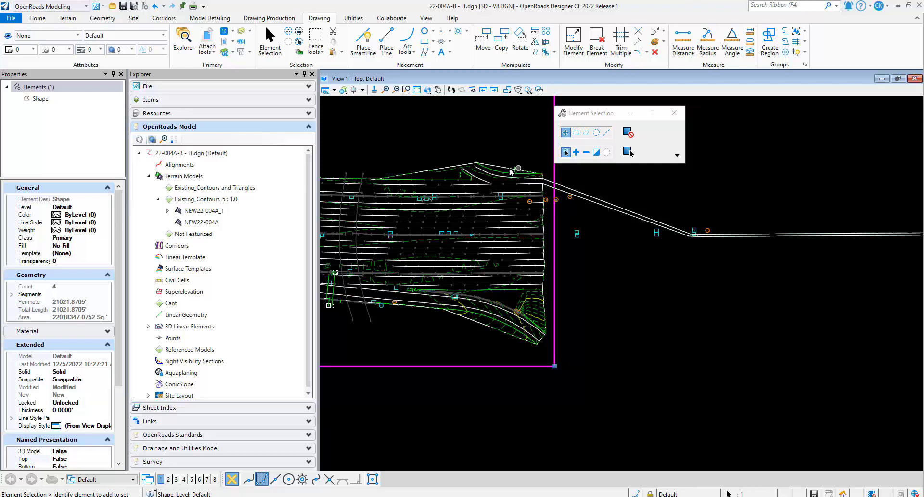
pyautogui.moveTo(582, 199)
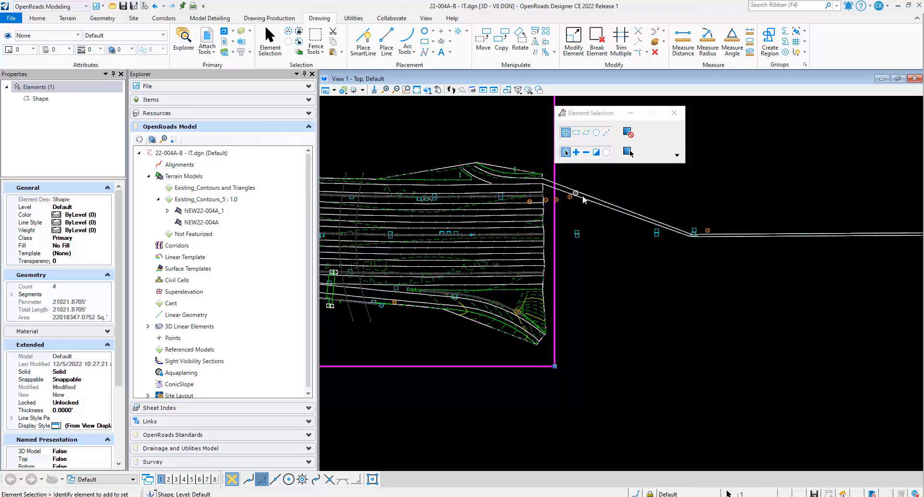
pyautogui.moveTo(551, 346)
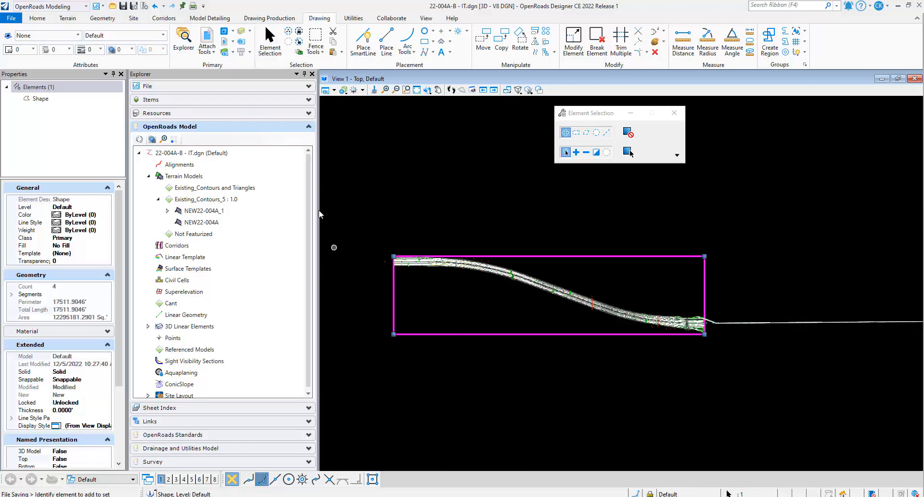
# Start Create Clipped Terrain Model from the Terrain tab's Additional Methods
pyautogui.click(67, 18)
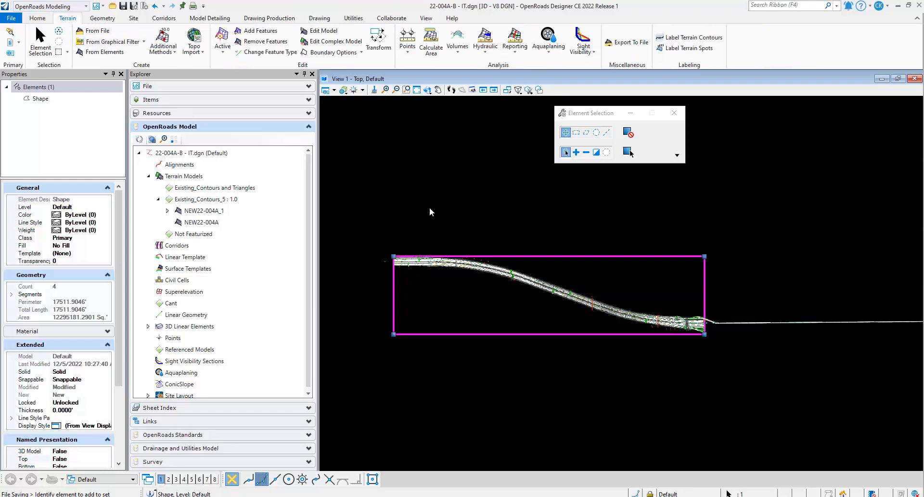
pyautogui.moveTo(535, 311)
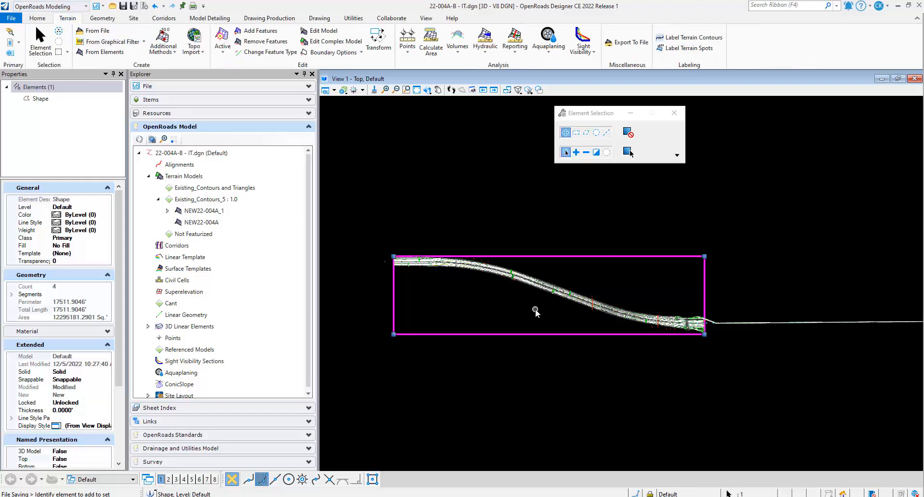
pyautogui.moveTo(522, 297)
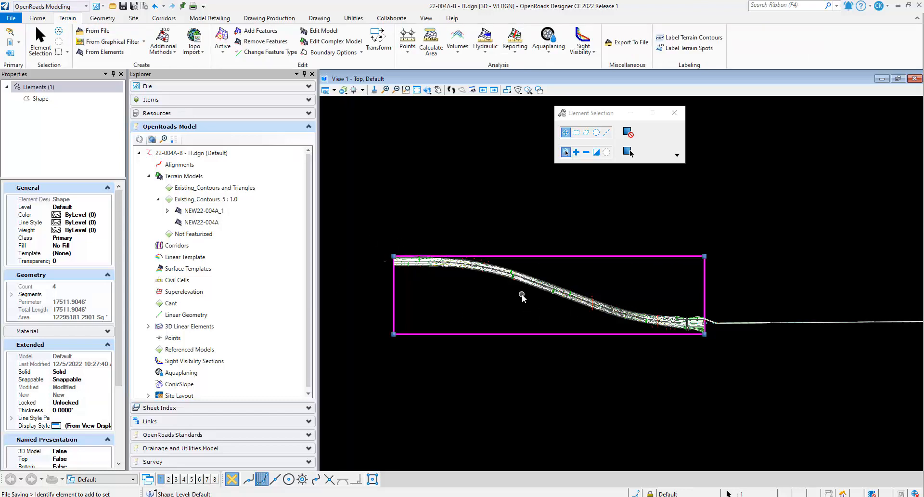
pyautogui.moveTo(97, 6)
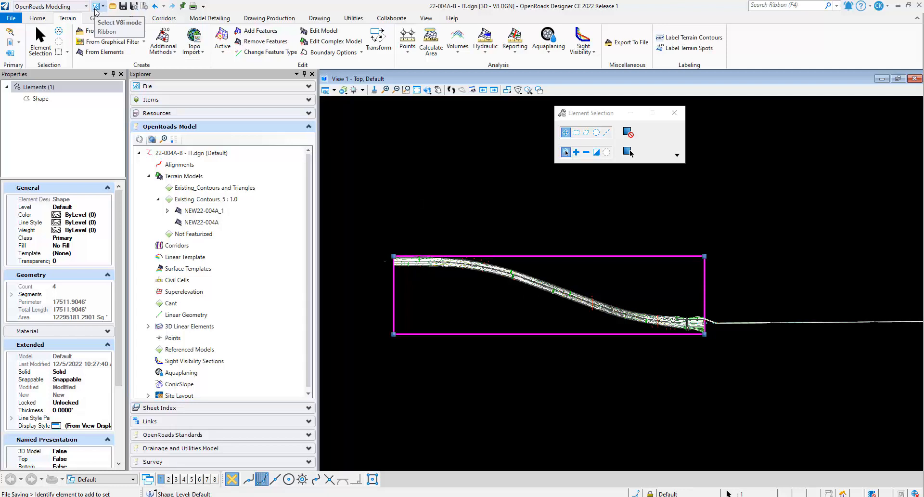
pyautogui.click(164, 42)
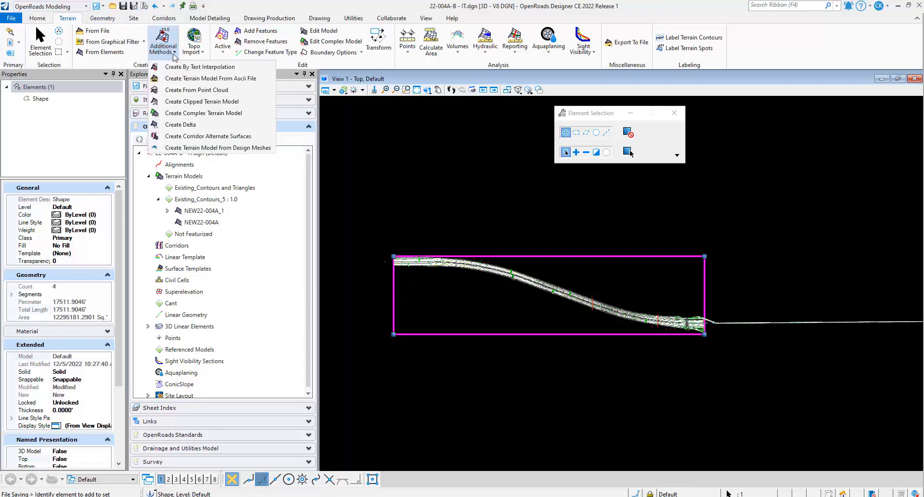
pyautogui.click(201, 102)
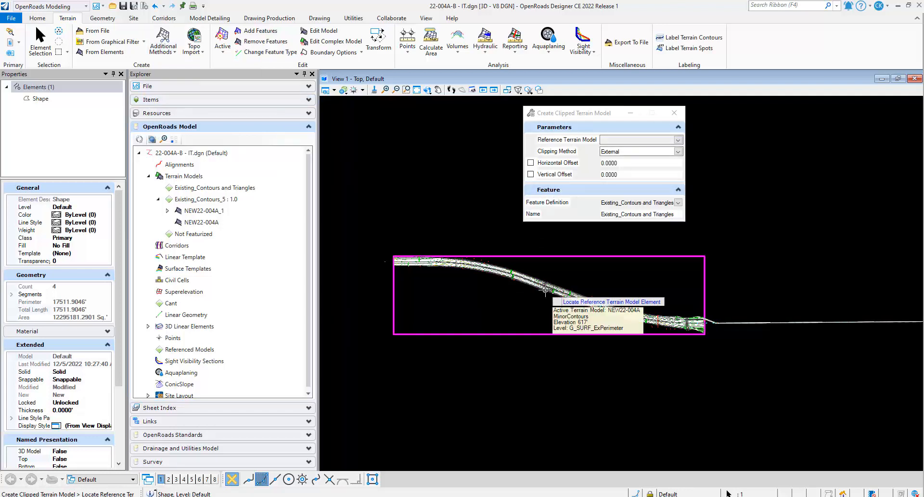
# Use NEW22-004A as the reference terrain and the drawn block as the clipping boundary
pyautogui.click(543, 289)
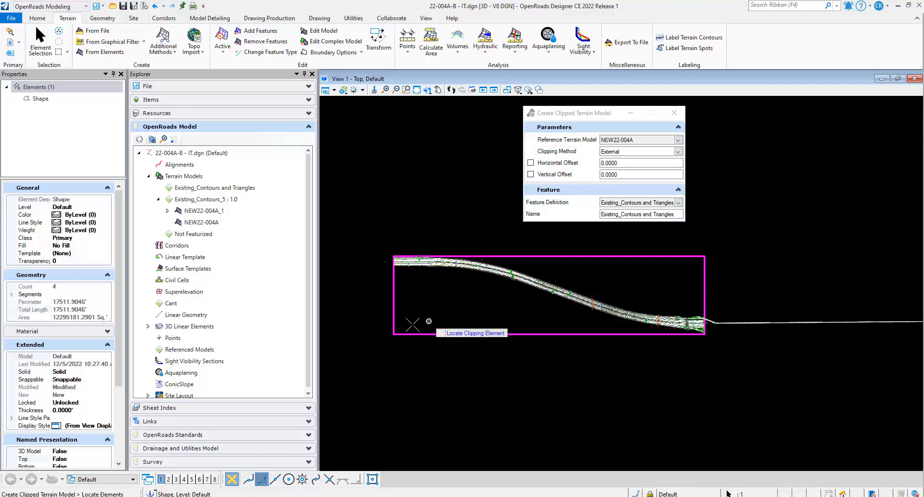
pyautogui.click(412, 324)
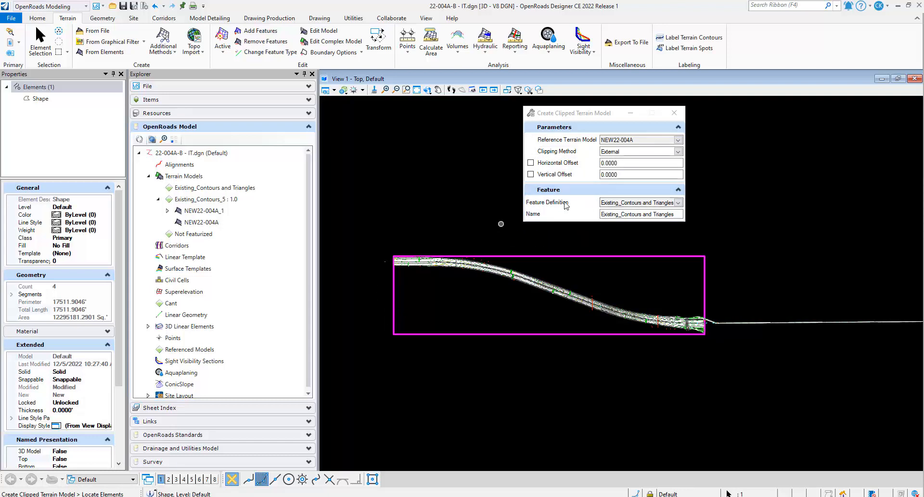
pyautogui.moveTo(595, 205)
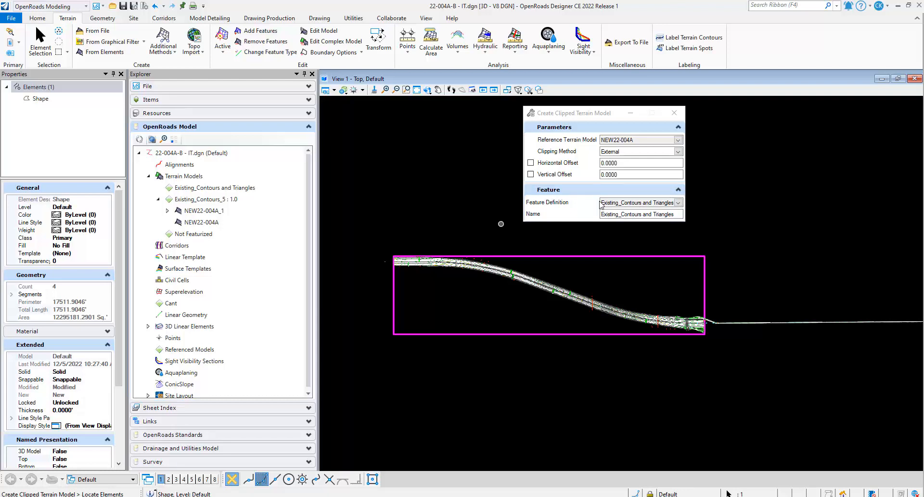
pyautogui.moveTo(364, 331)
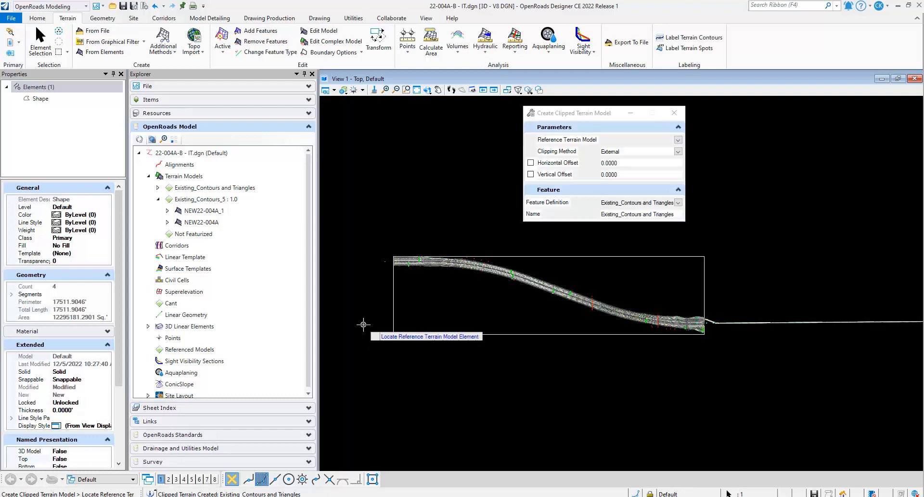
pyautogui.moveTo(413, 152)
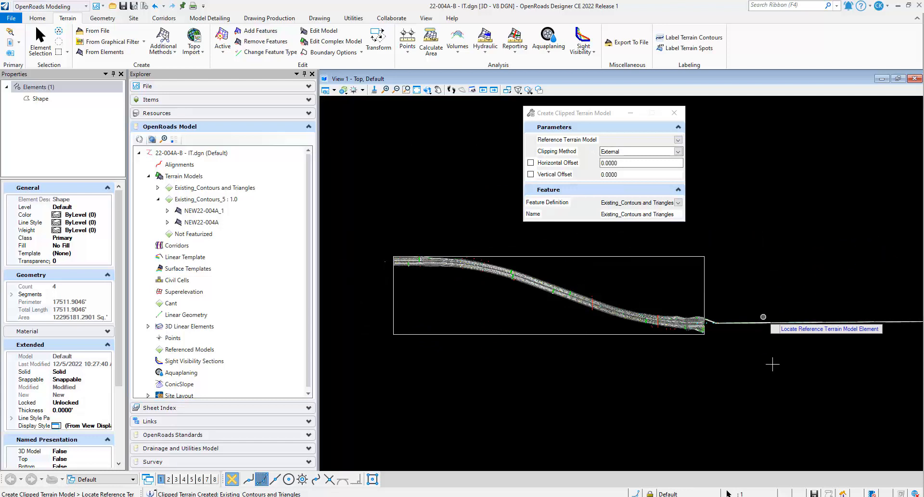
pyautogui.moveTo(701, 242)
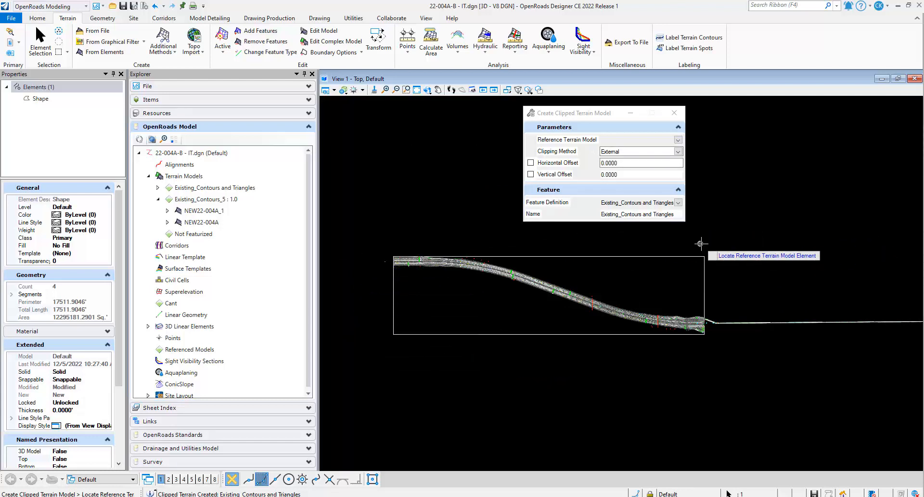
pyautogui.moveTo(787, 239)
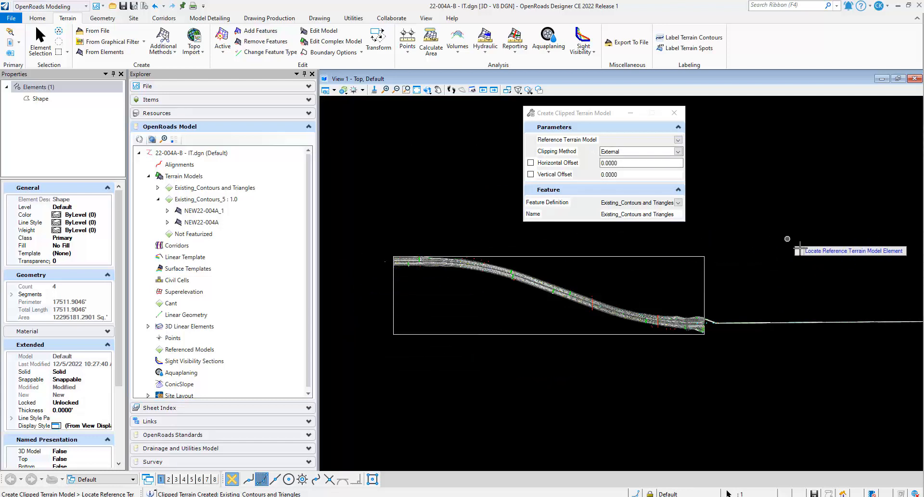
pyautogui.moveTo(713, 241)
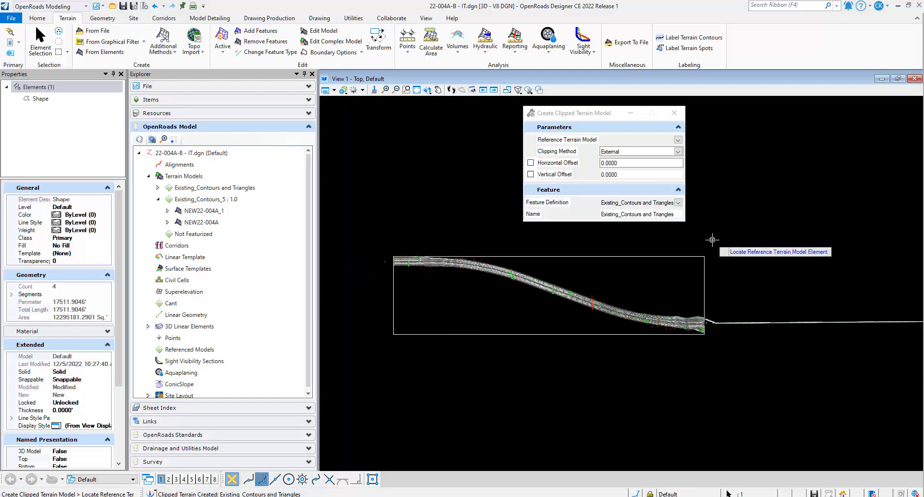
pyautogui.moveTo(525, 258)
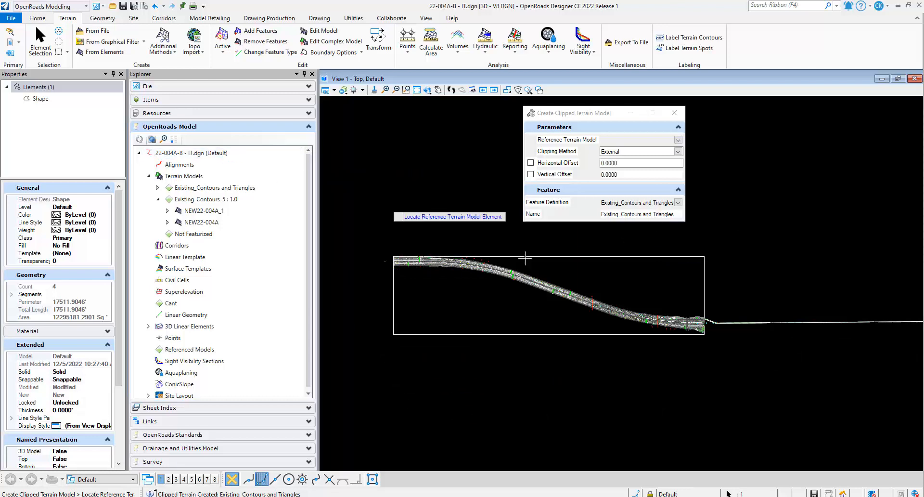
# Expand Terrain Models and select the Existing_Contours and Triangles clipped terrain
pyautogui.click(214, 187)
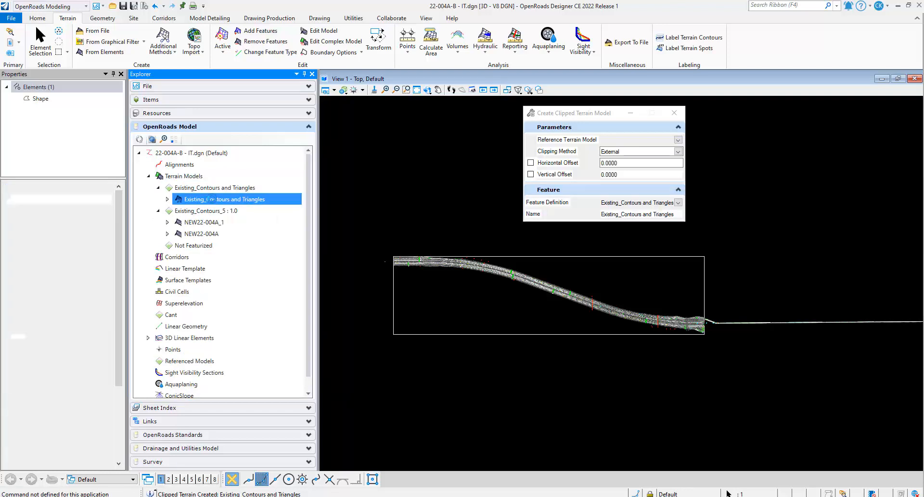
pyautogui.click(224, 199)
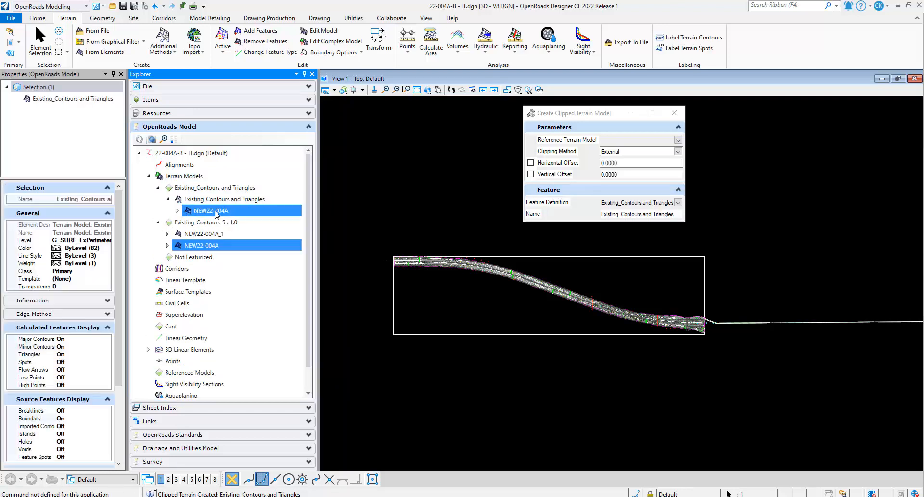
pyautogui.click(224, 199)
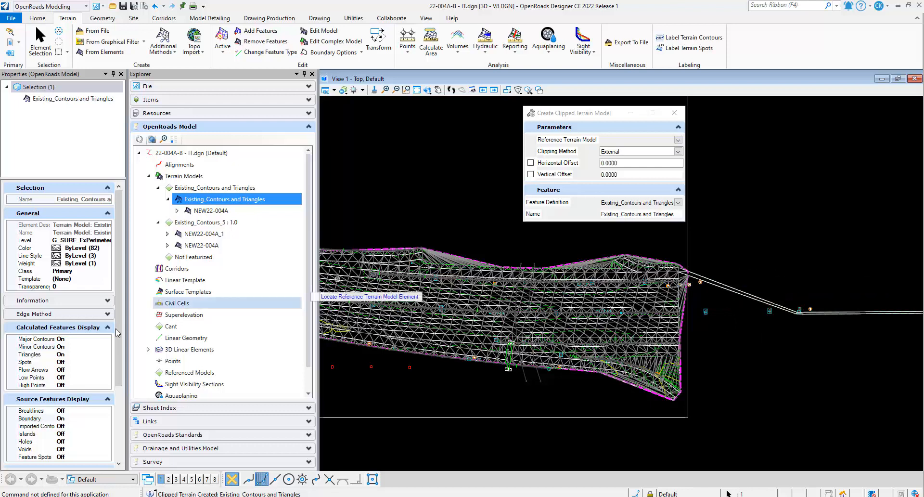
# Turn off the clipped terrain's triangles and NEW22-004A's contours and triangles
pyautogui.click(61, 354)
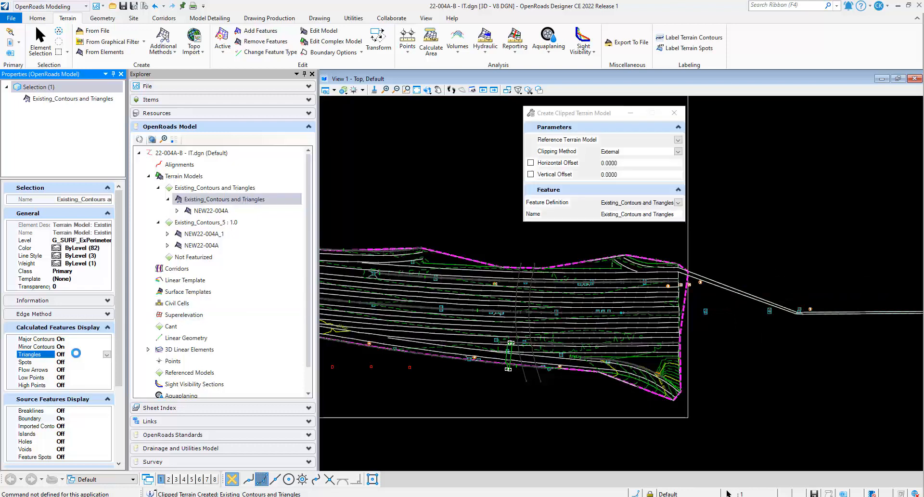
pyautogui.click(202, 245)
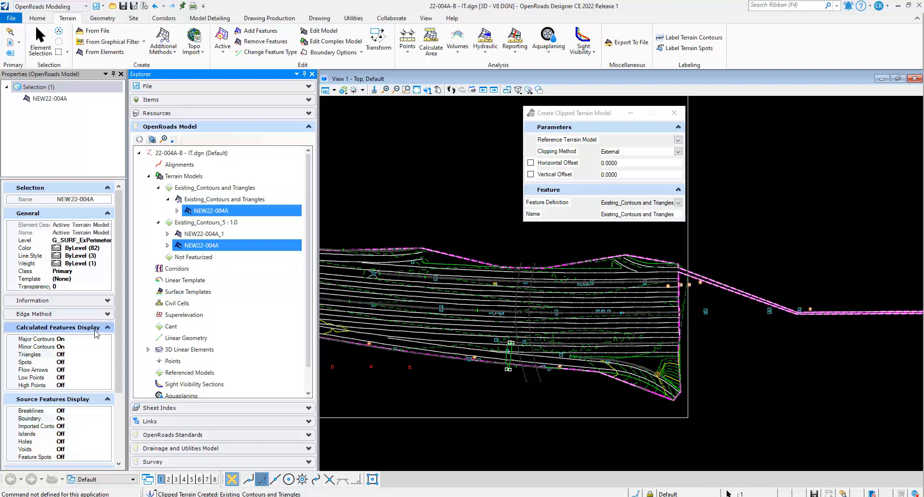
pyautogui.click(35, 347)
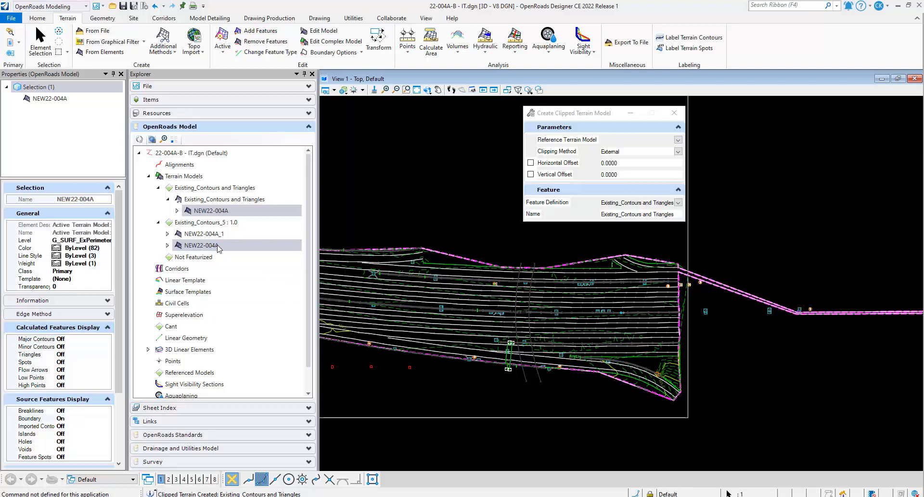
pyautogui.click(225, 199)
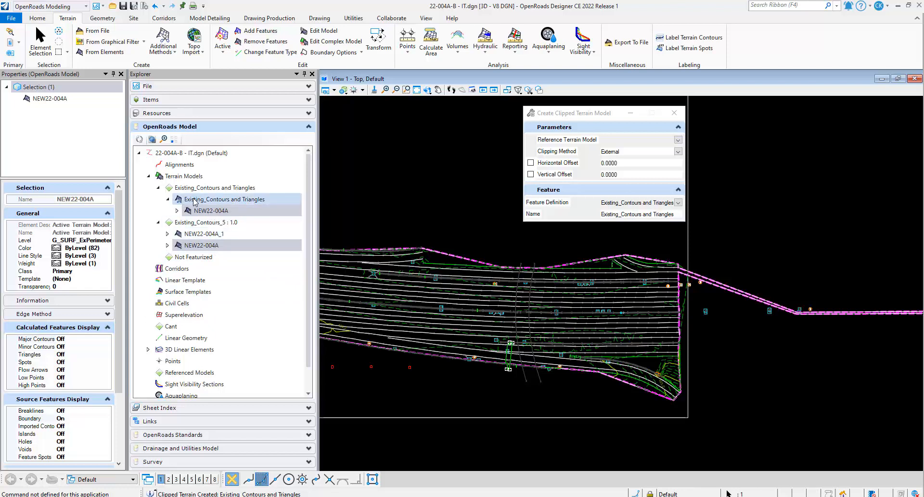
pyautogui.click(224, 199)
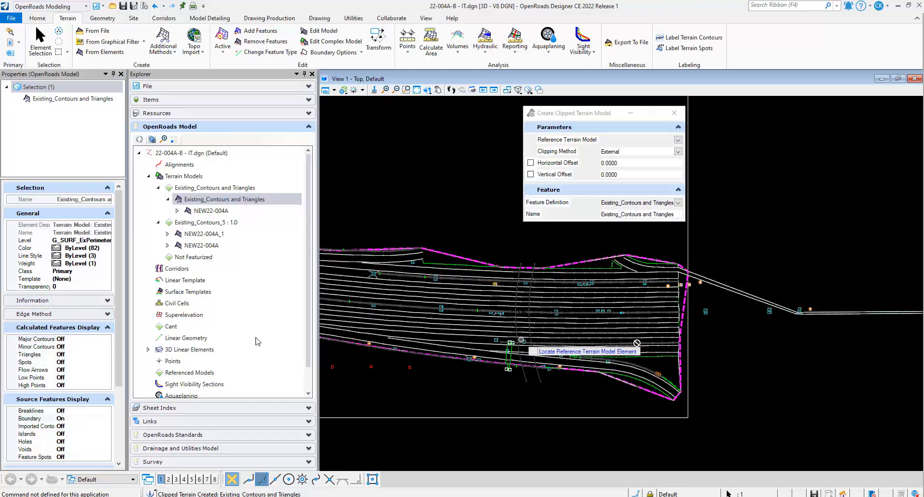
pyautogui.click(35, 339)
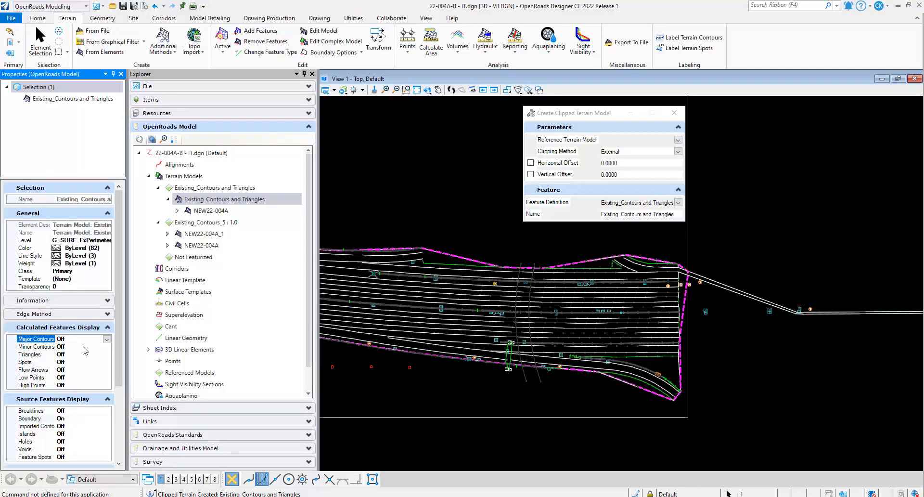
# Switch major contours back on for the clipped terrain, keeping triangles hidden
pyautogui.click(630, 113)
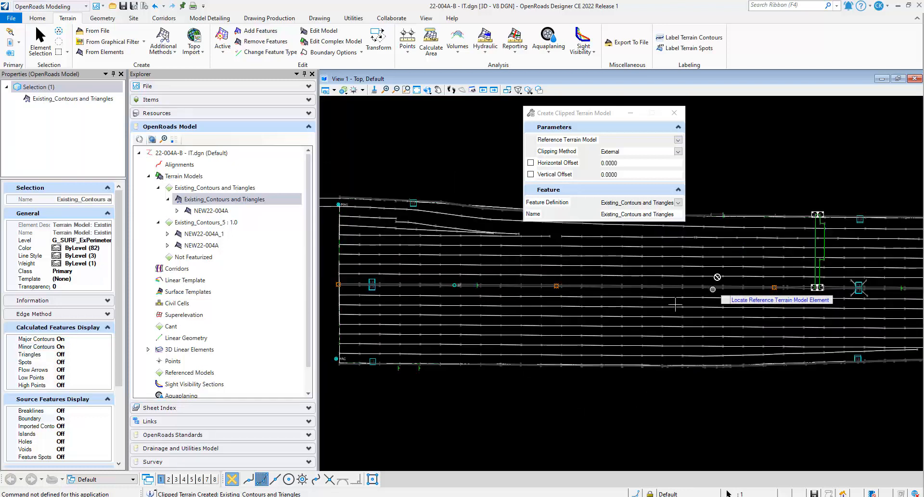
pyautogui.moveTo(817, 320)
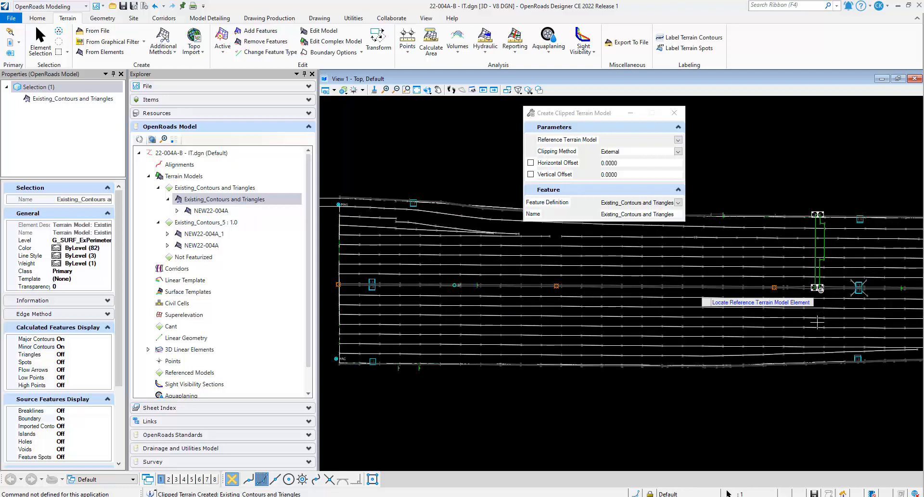
pyautogui.moveTo(643, 302)
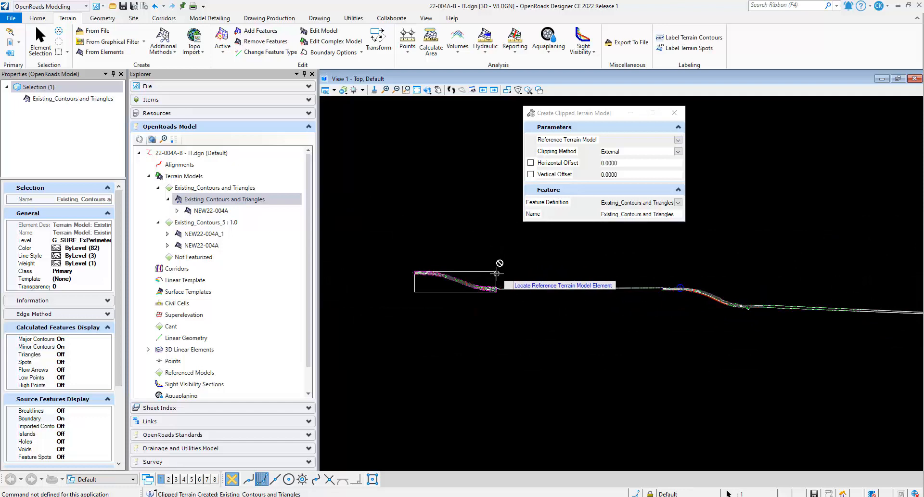
pyautogui.moveTo(483, 269)
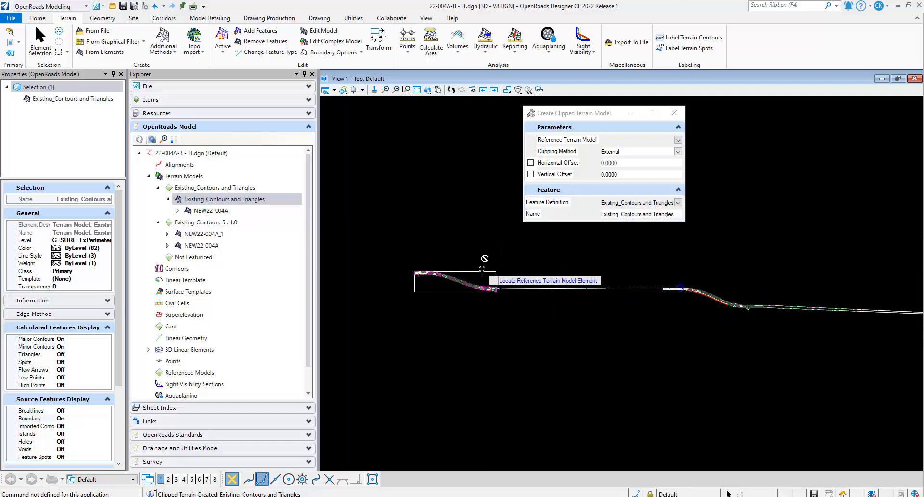